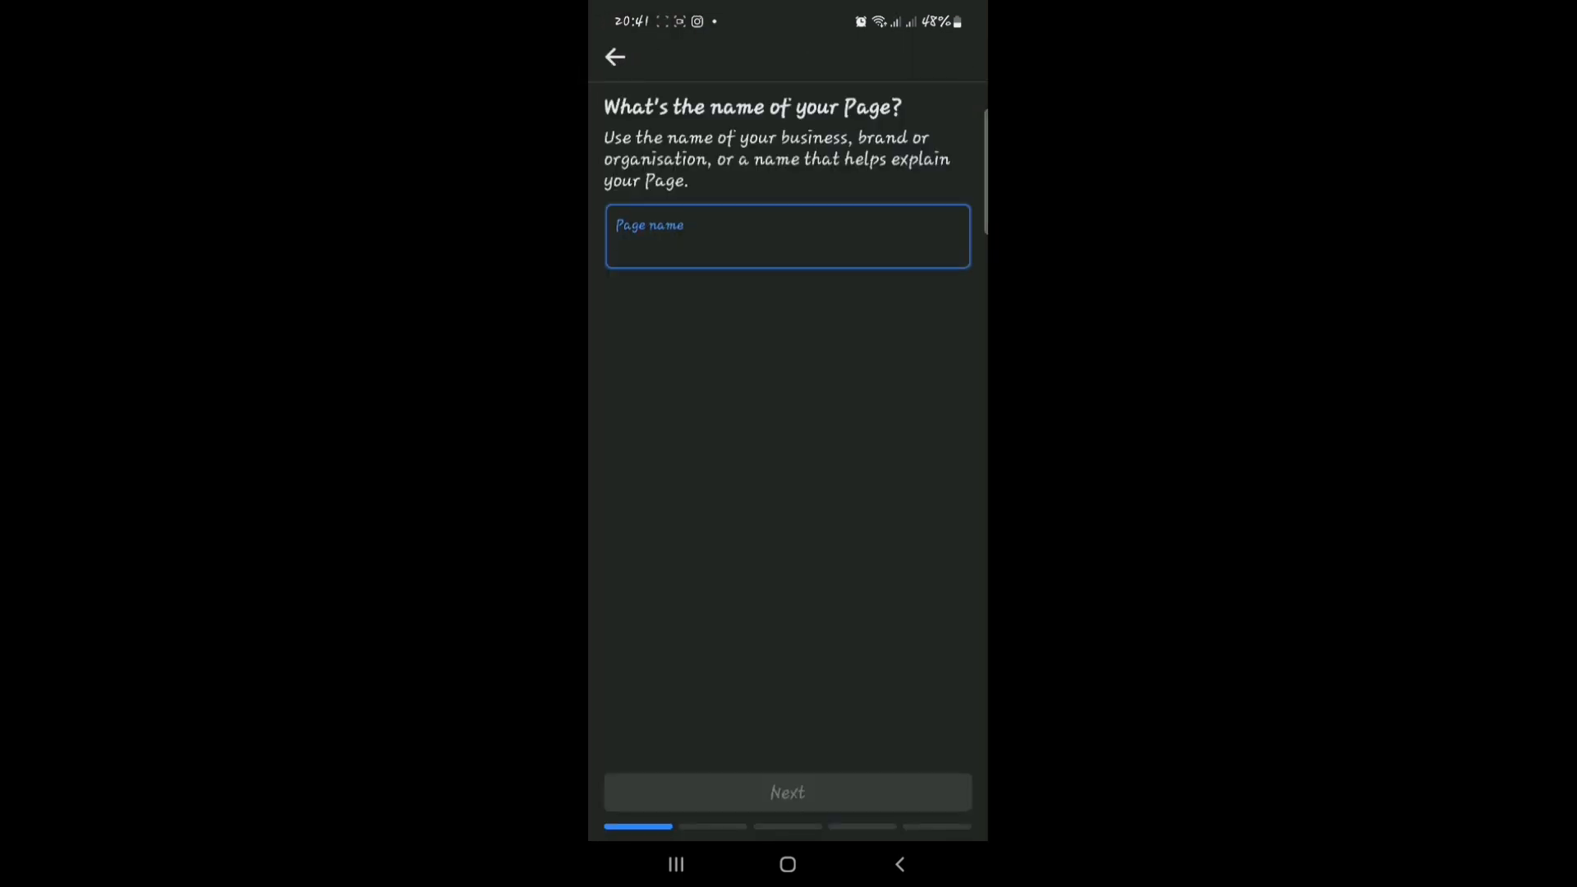
Step: Enter 'Dummy page!' as the new Page name and proceed to category selection
type("D")
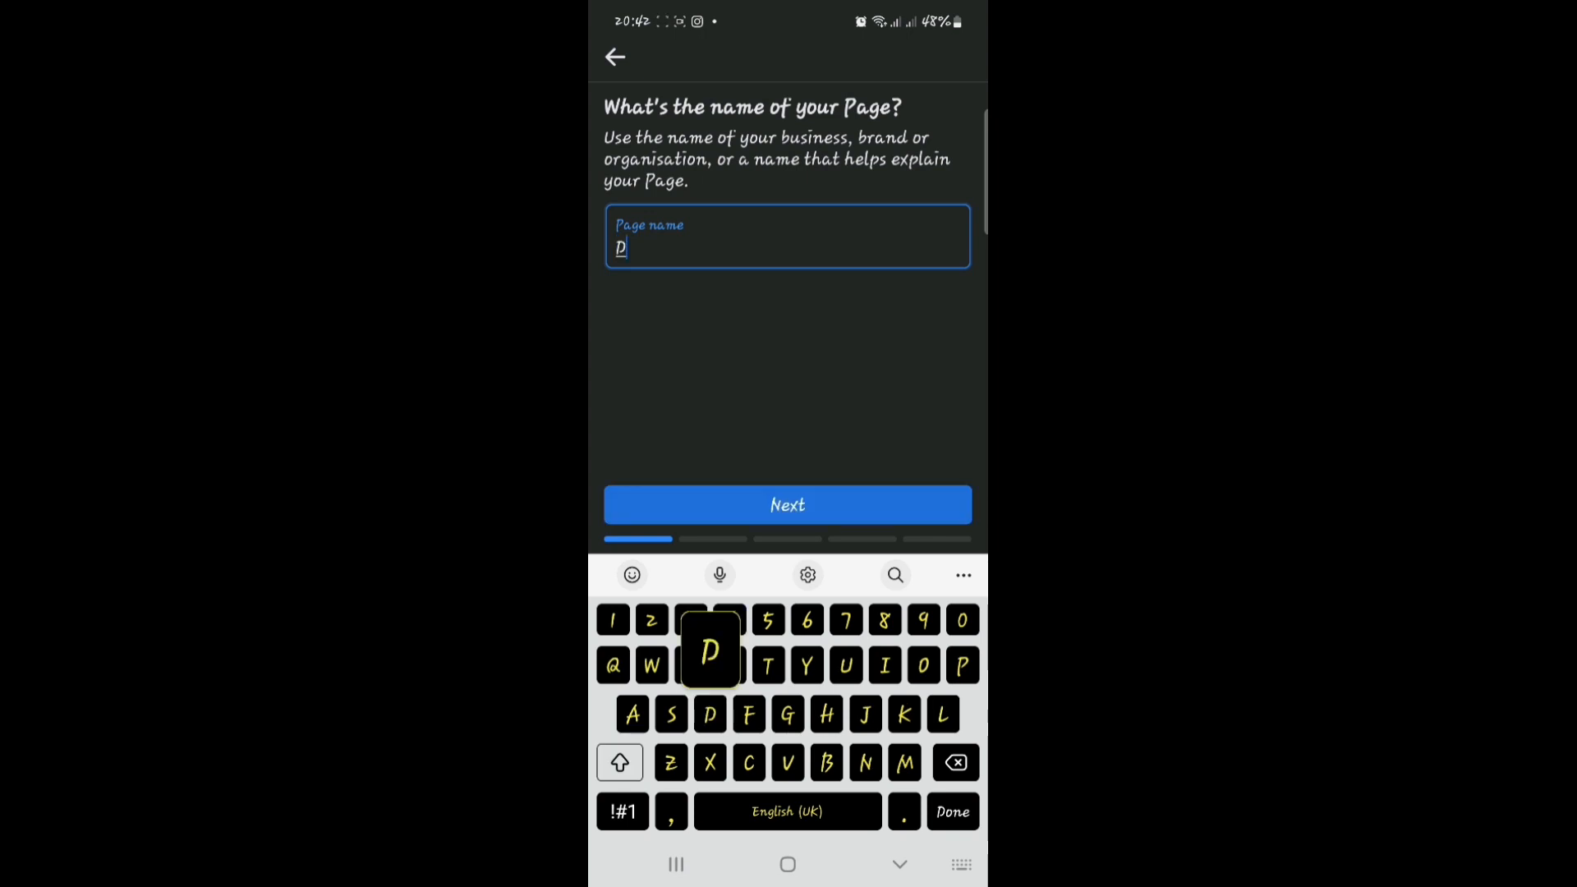
type("ummy")
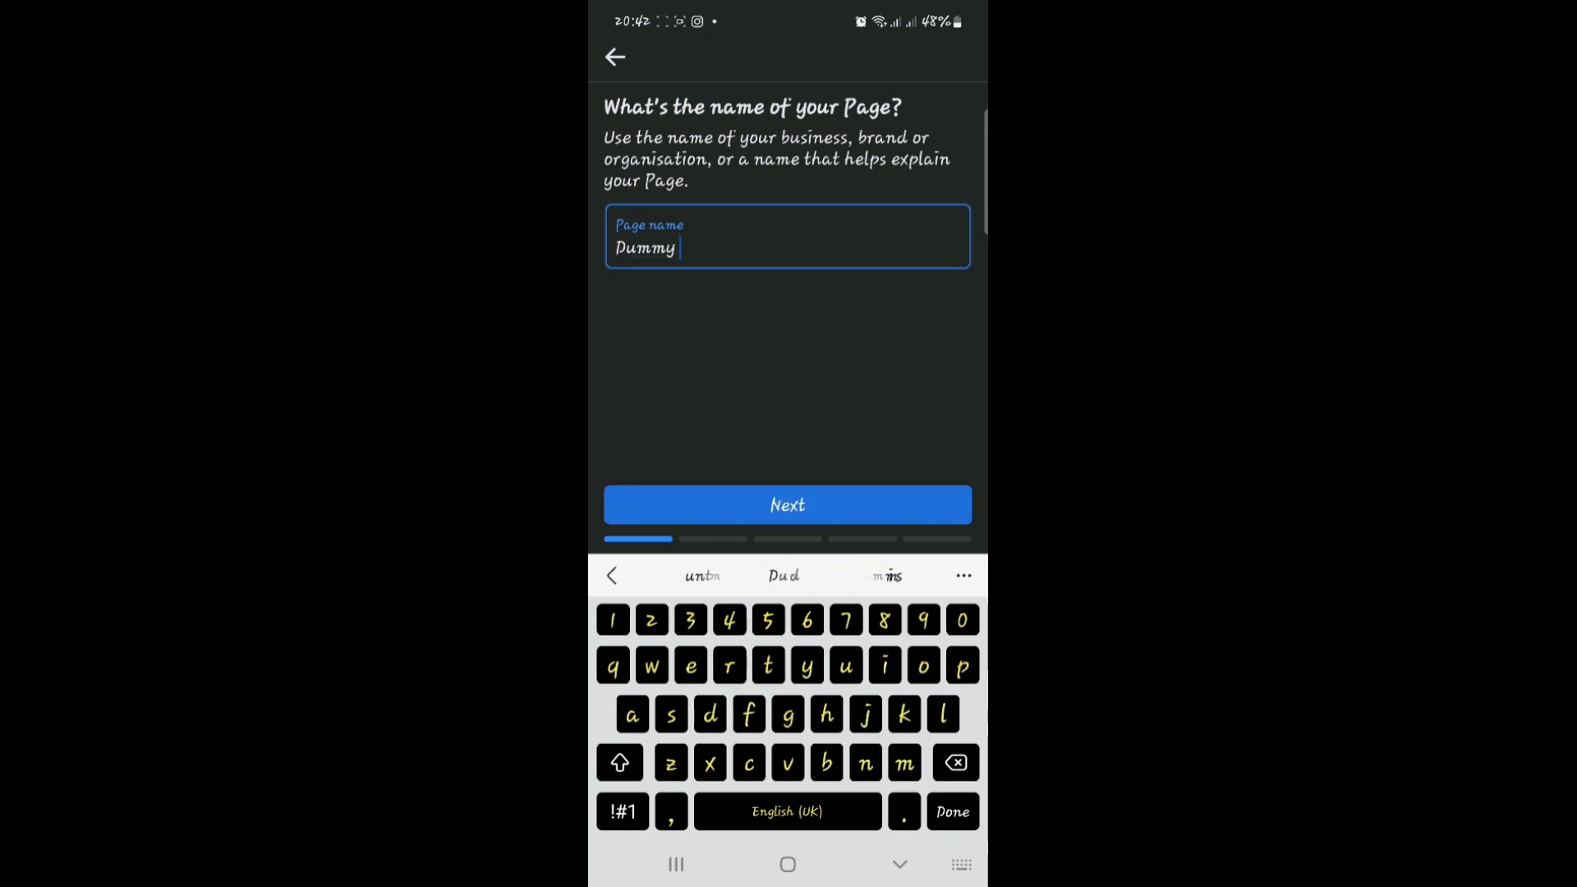
type("page")
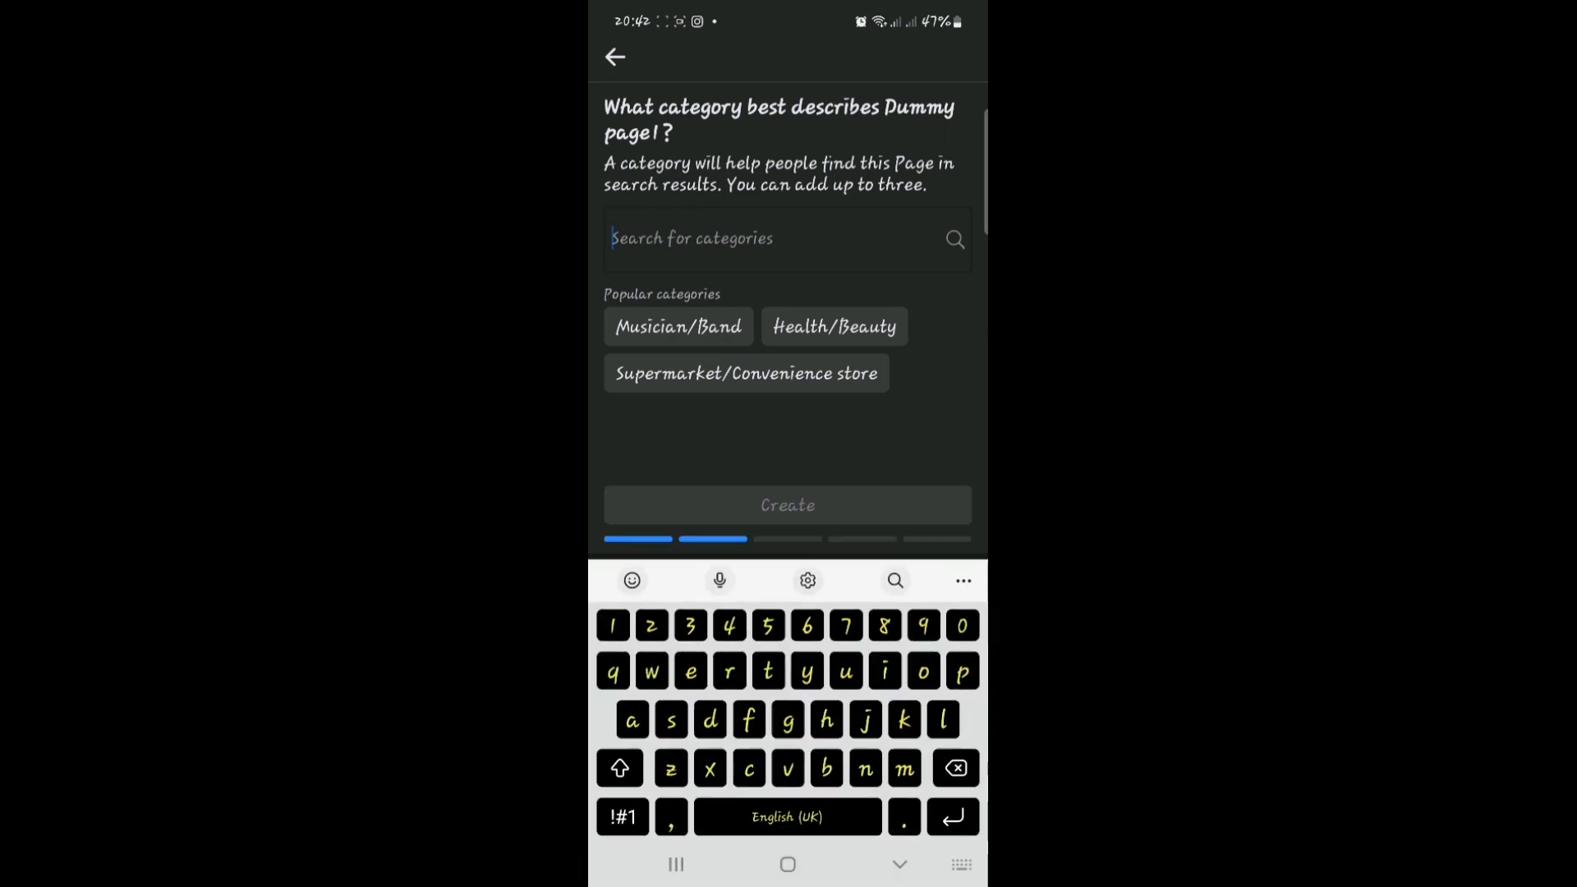
Step: Select the Tutor/Teacher category and create the 'Dummy page!' Page
type("t")
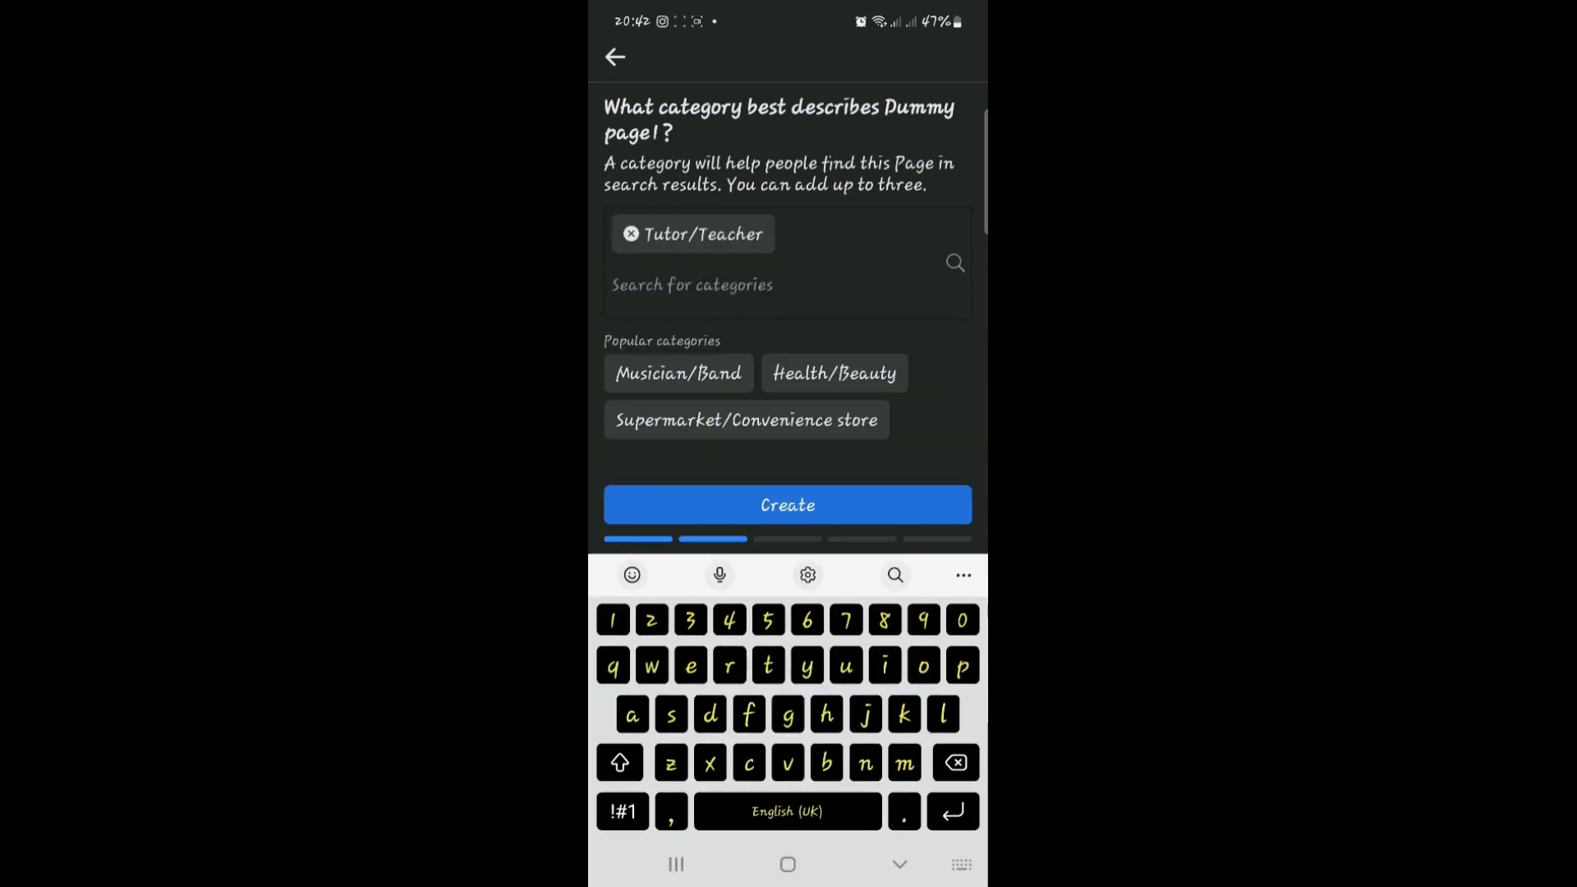
left_click(787, 504)
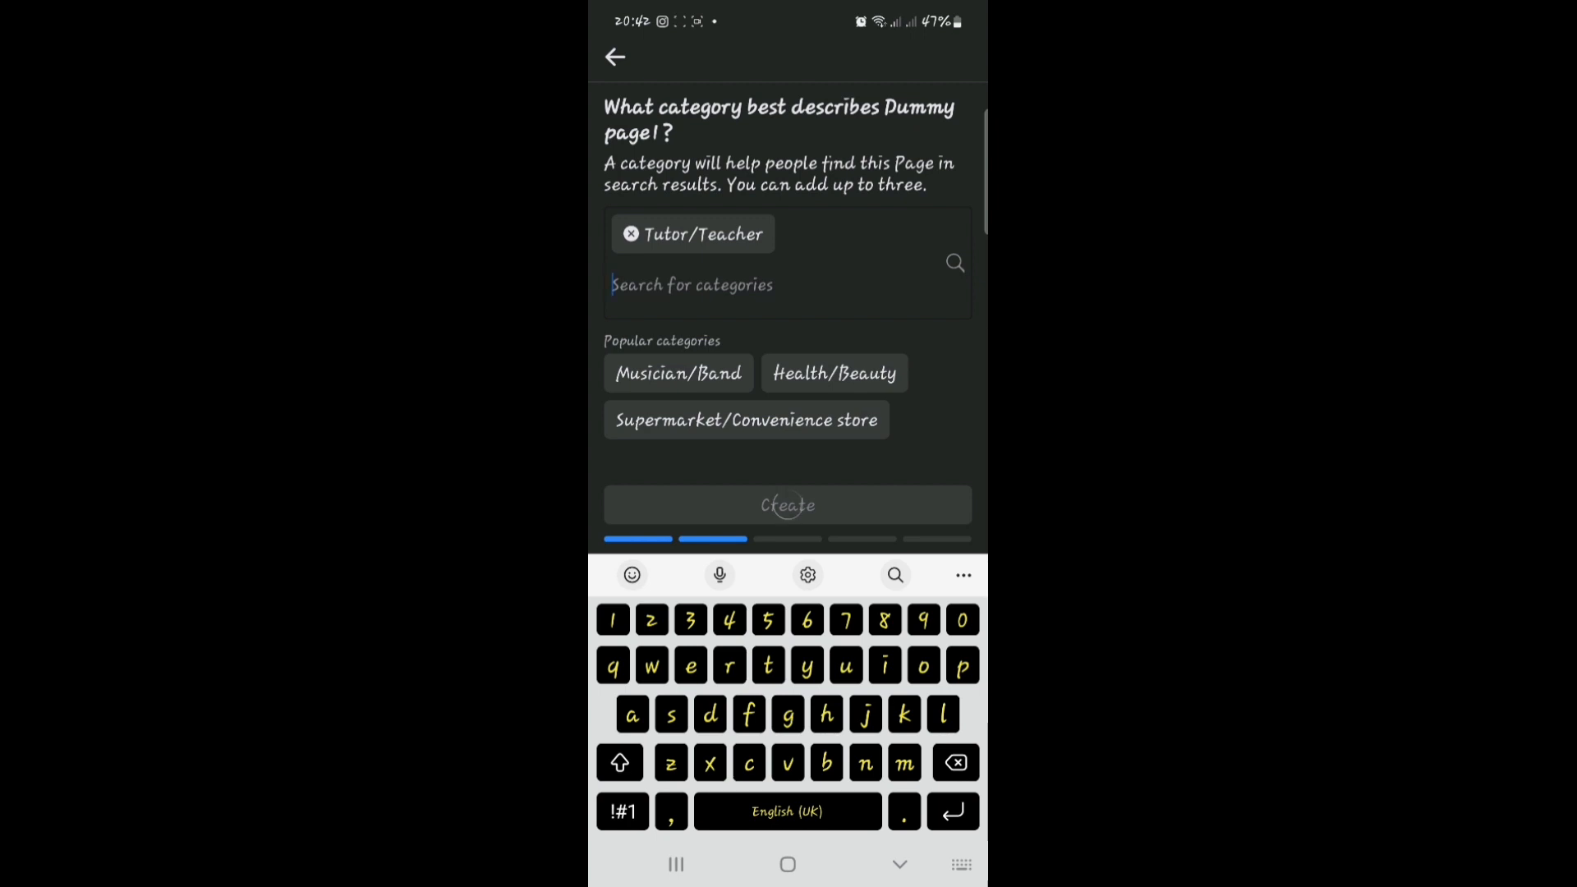
left_click(787, 505)
type("233")
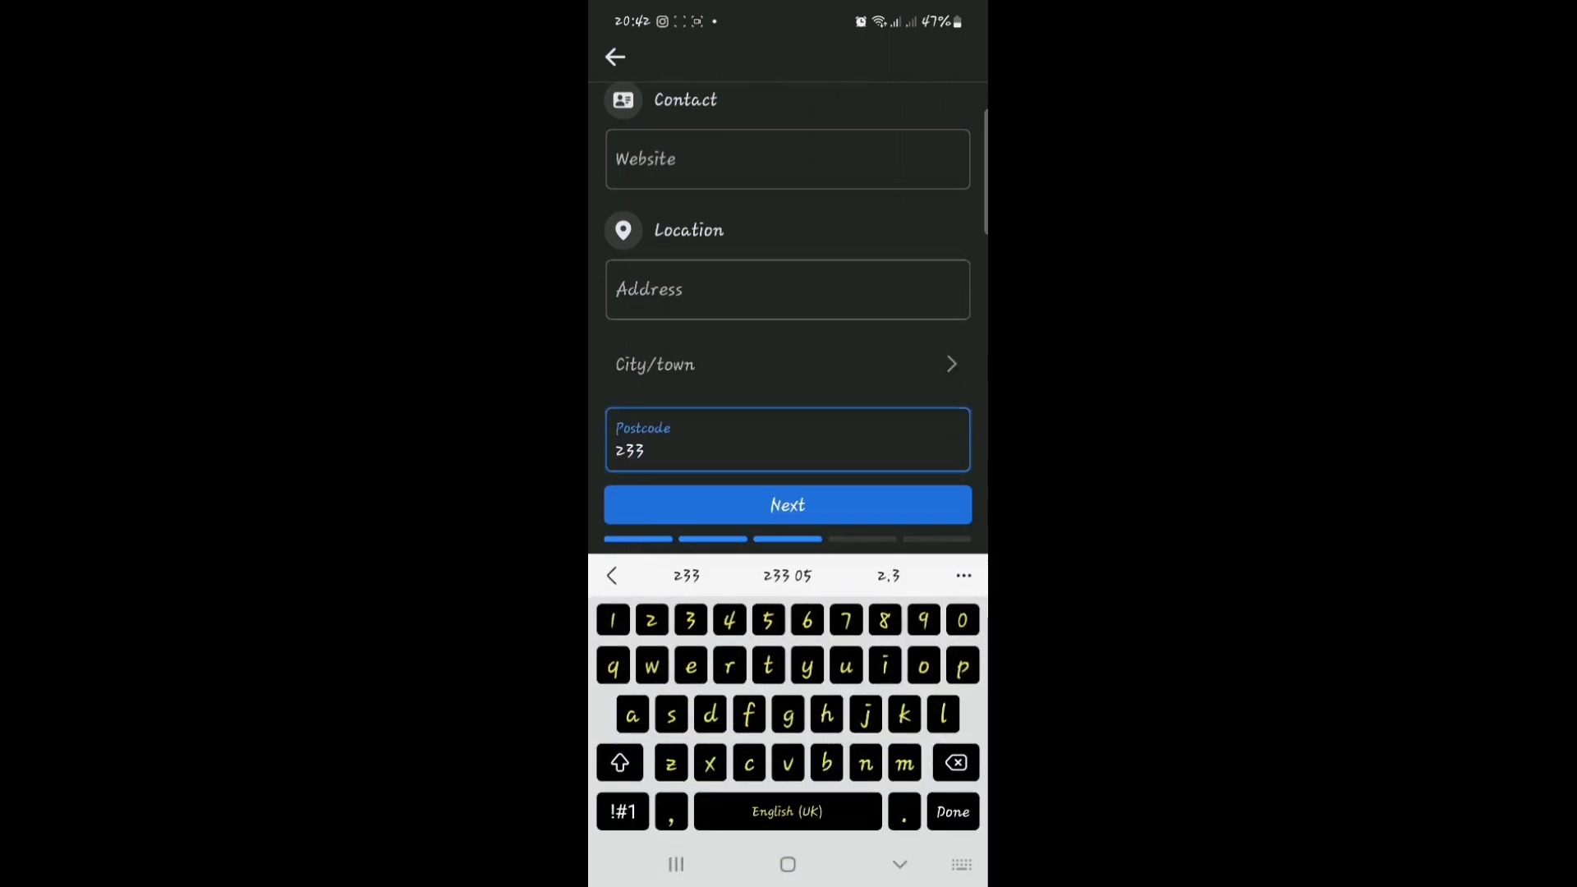
Step: Submit postcode 233 and continue past the contact and location details
left_click(787, 506)
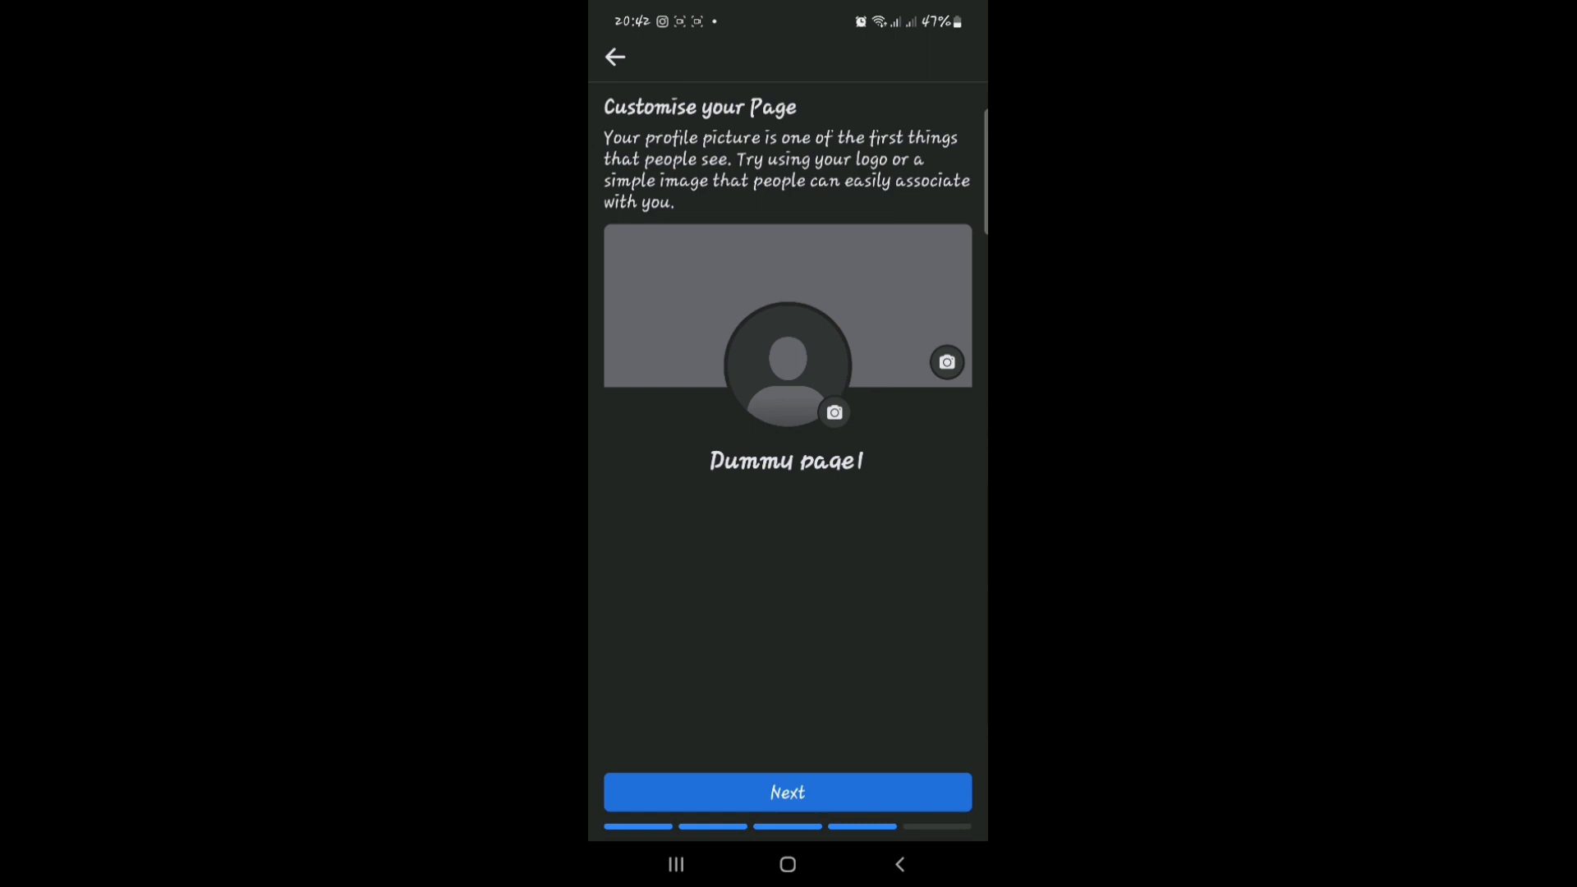
Step: Skip adding photos, keep notifications on, and land on the Dummy page! home view
left_click(788, 793)
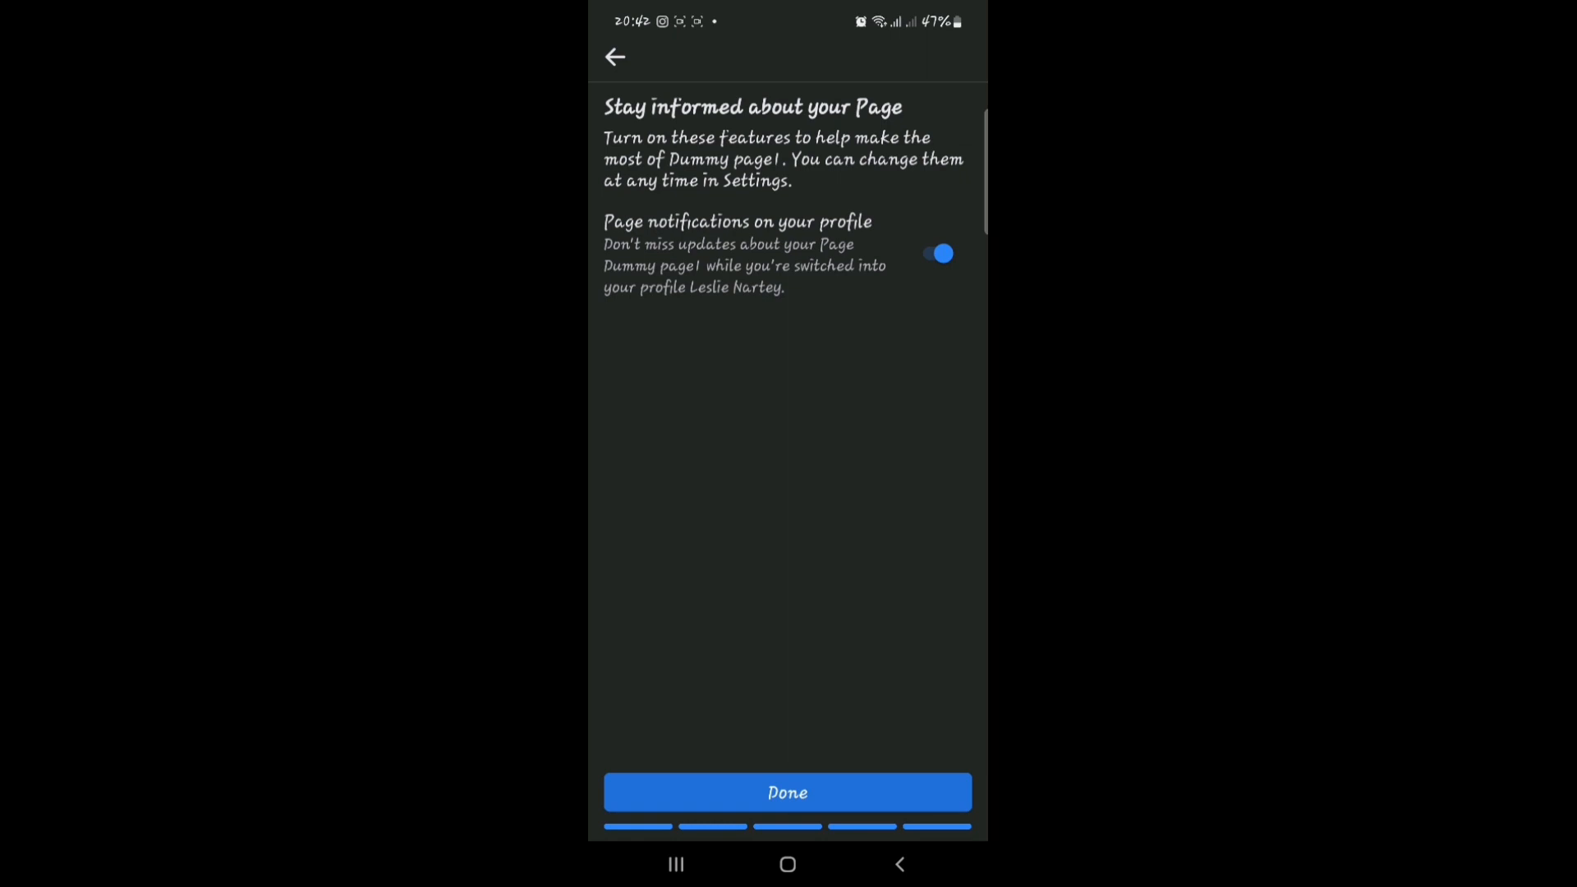
left_click(787, 792)
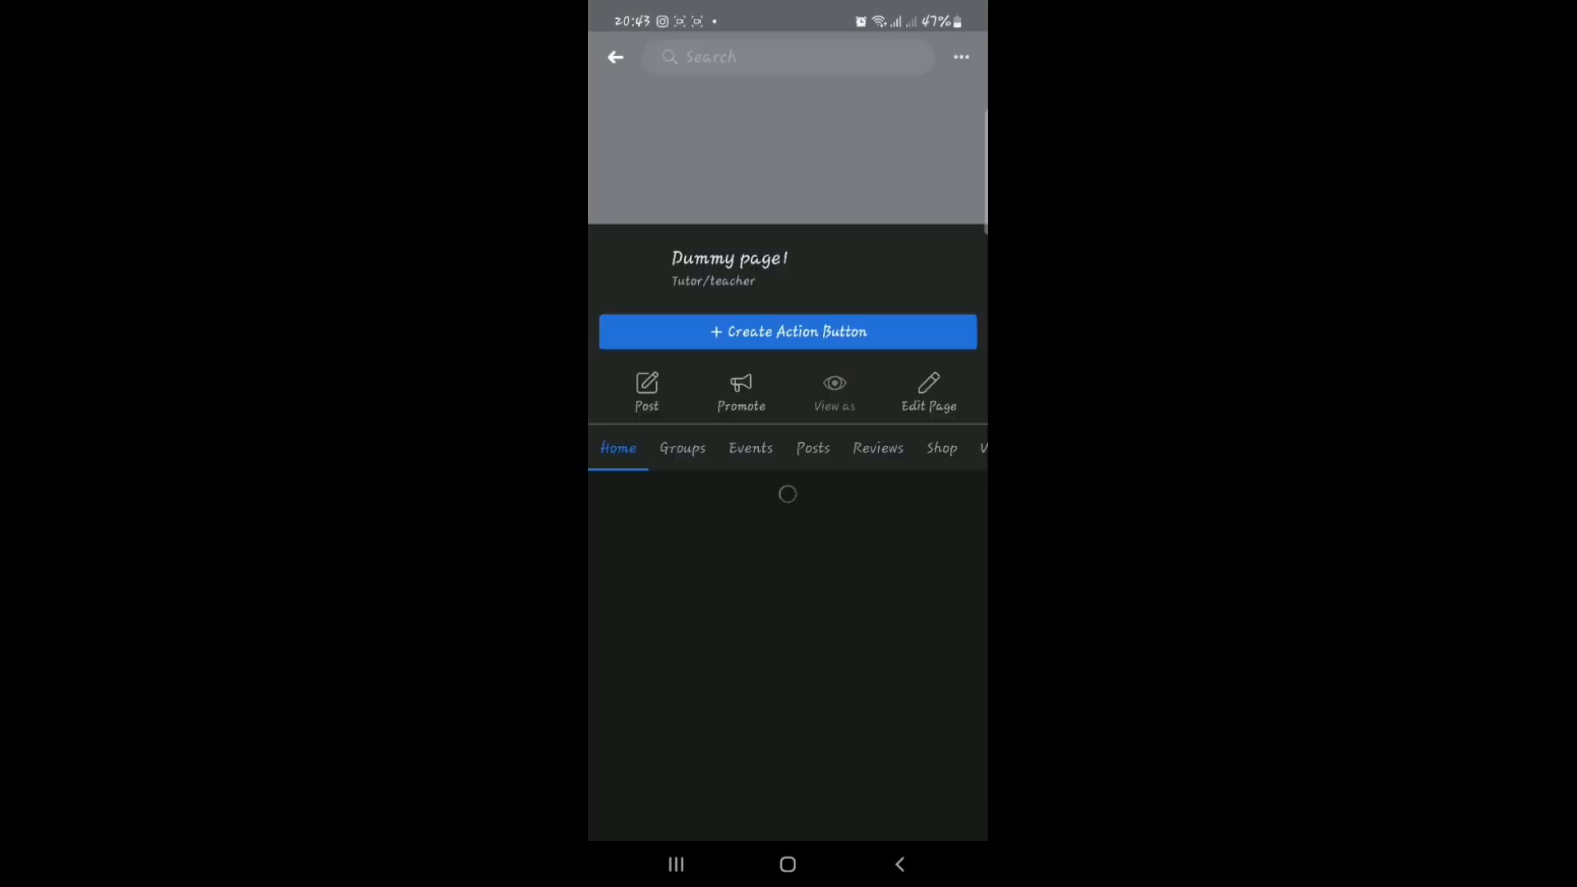